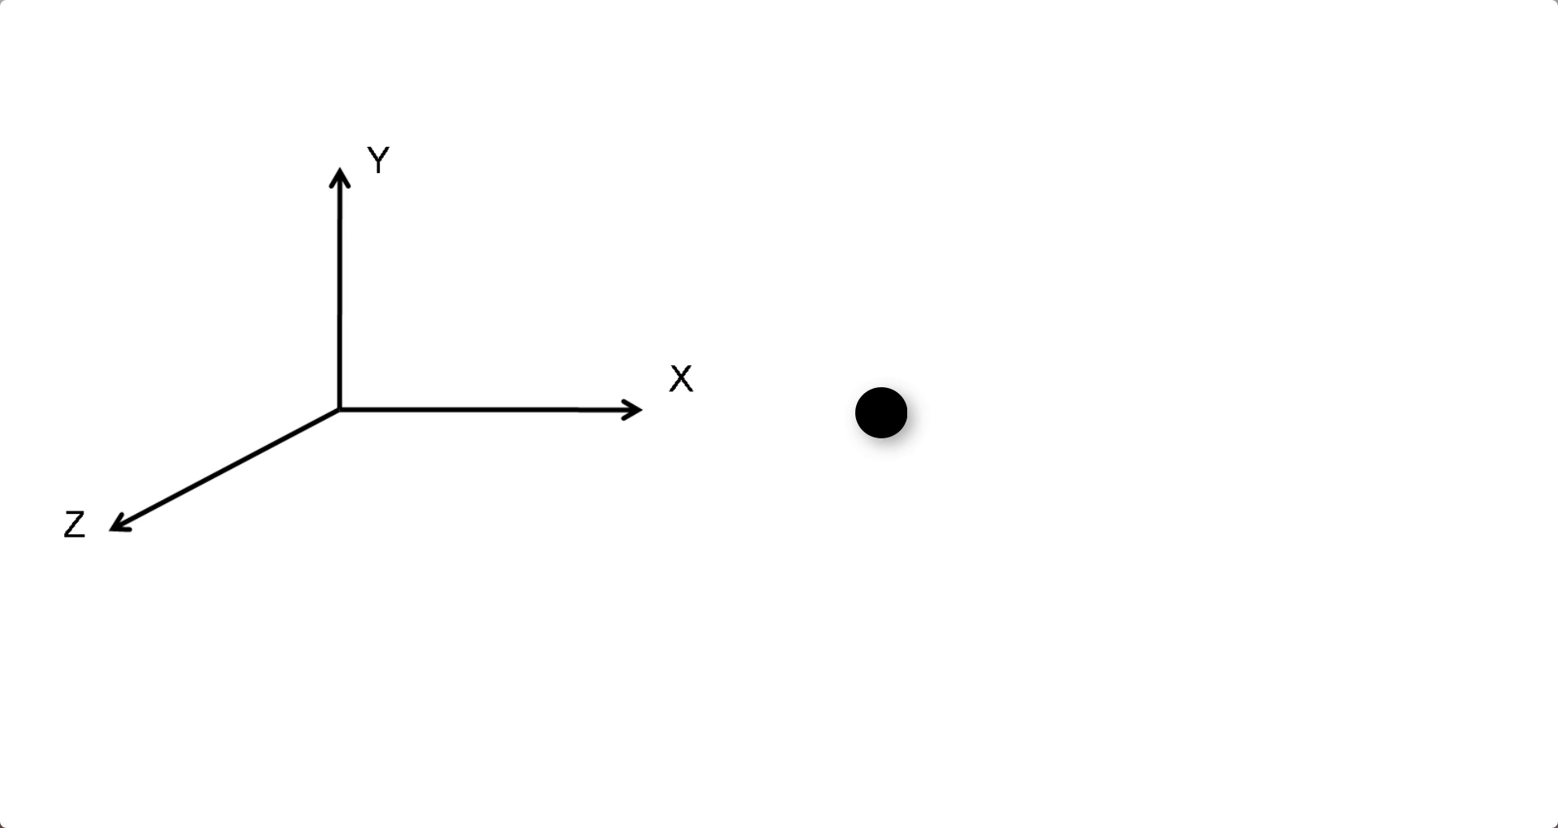
Drag the black dot up along Y, then back down beside the X-axis tip.
left_click_drag(884, 412, 889, 269)
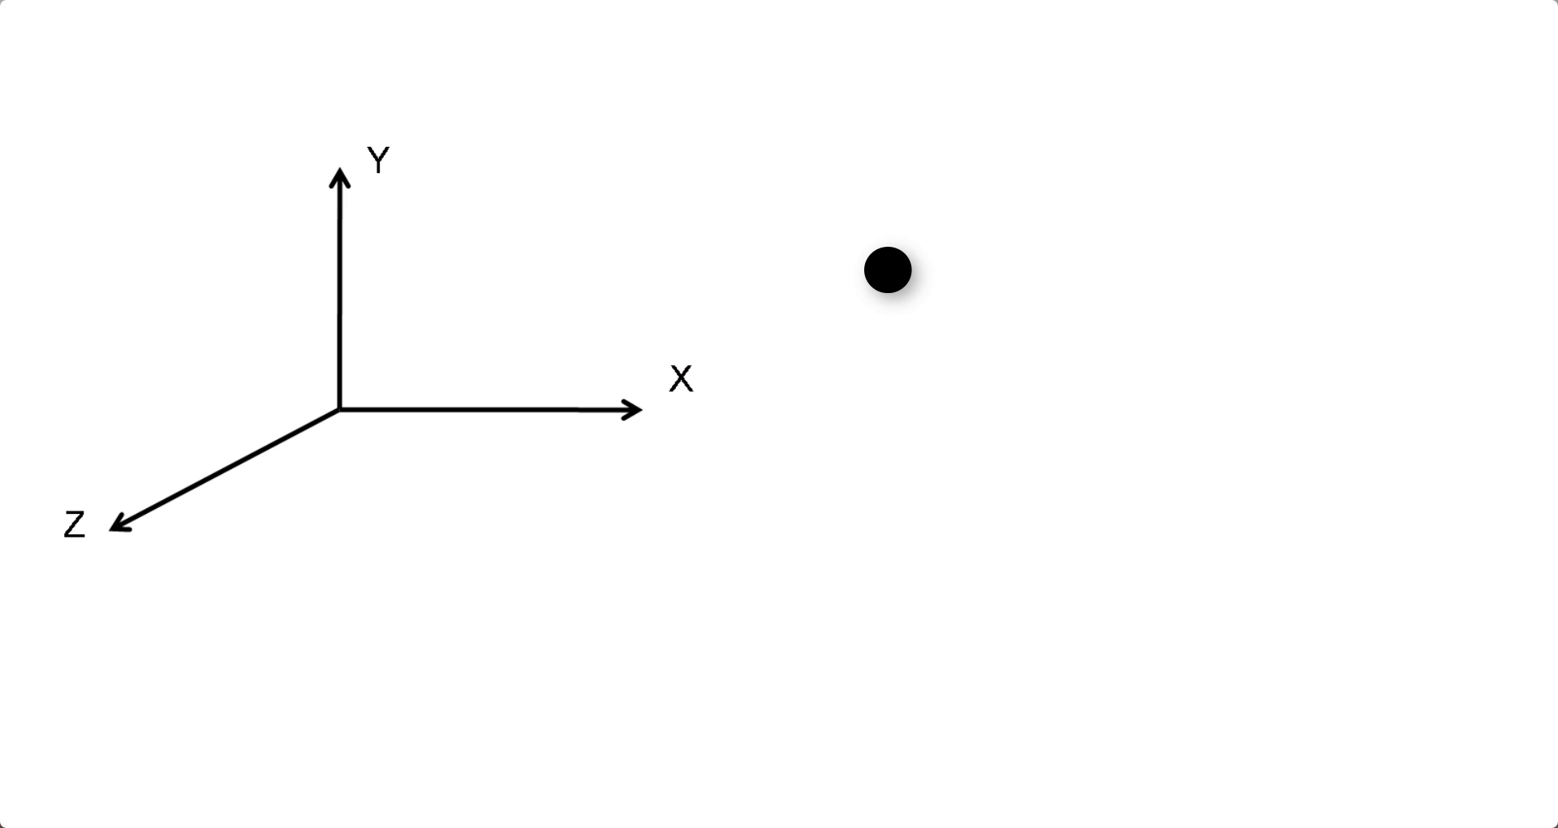
left_click_drag(893, 272, 753, 411)
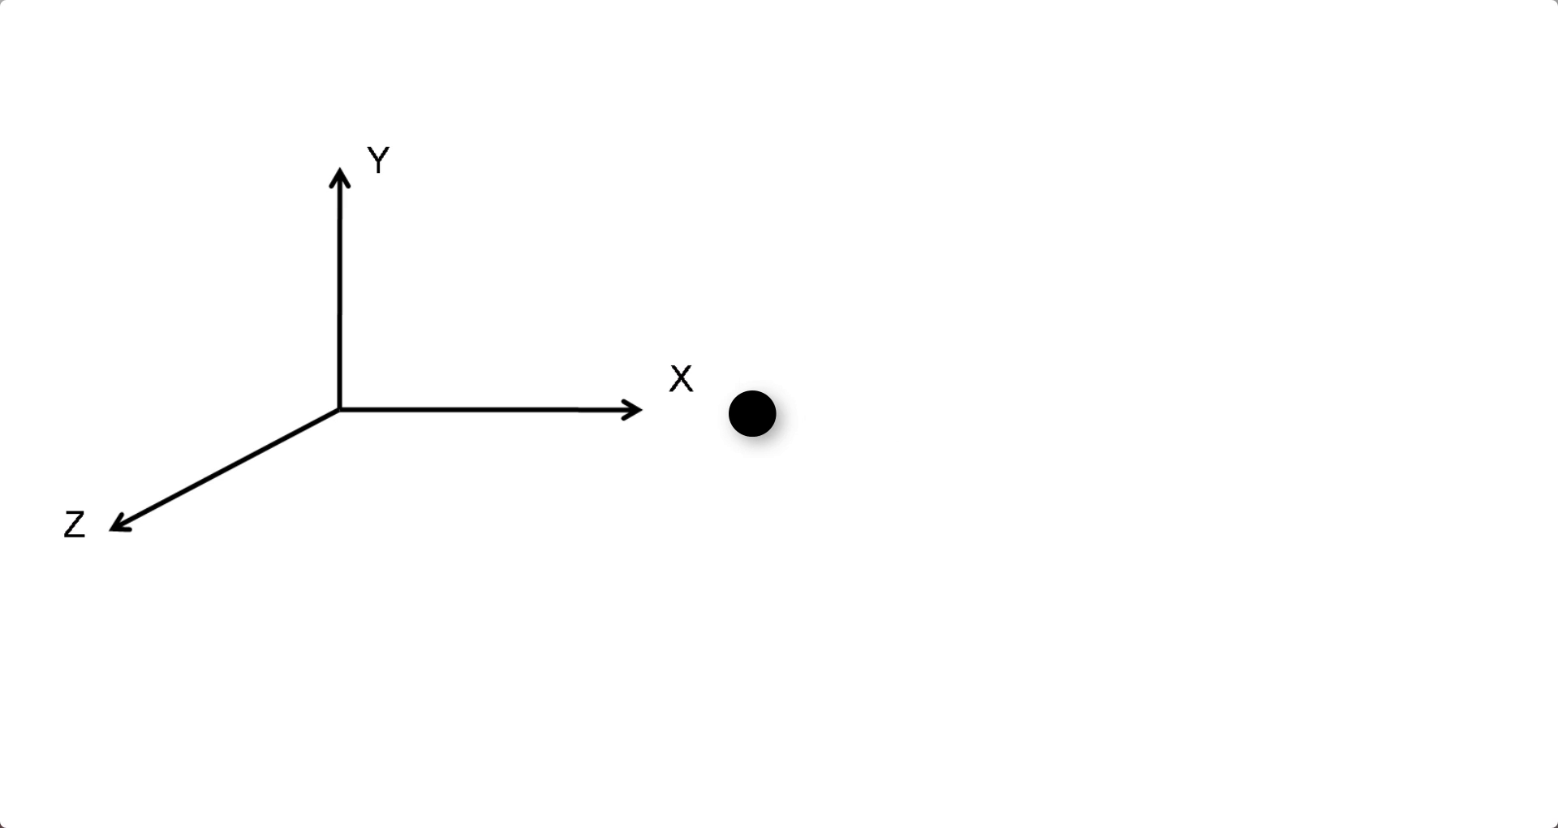